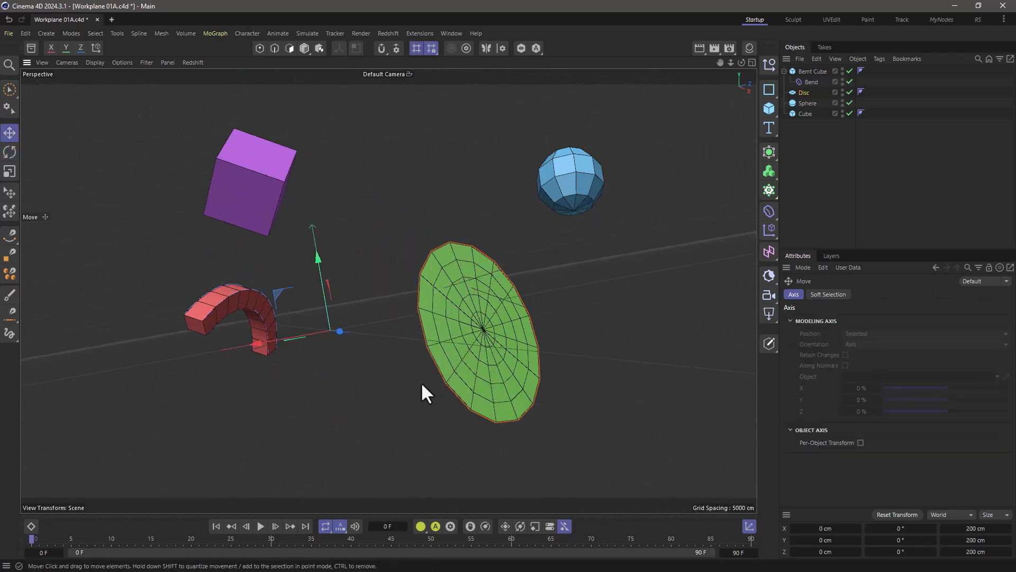
mouse_move(414, 372)
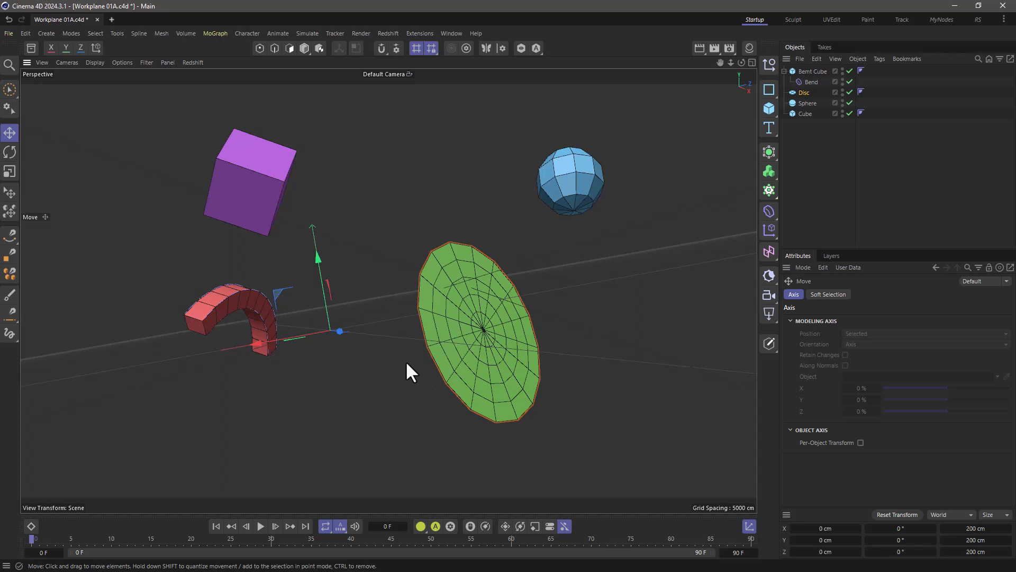
mouse_move(485, 420)
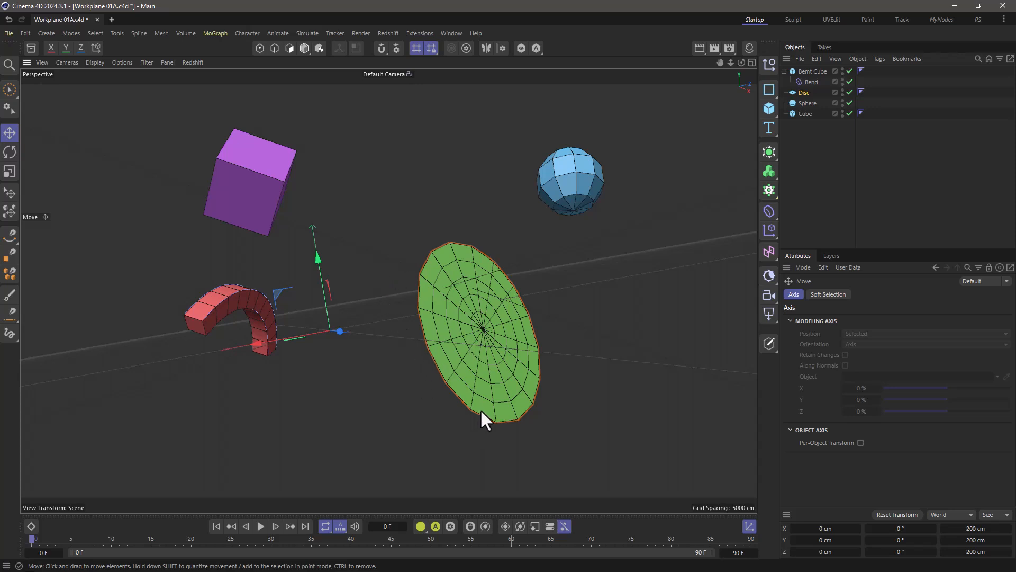
mouse_move(493, 387)
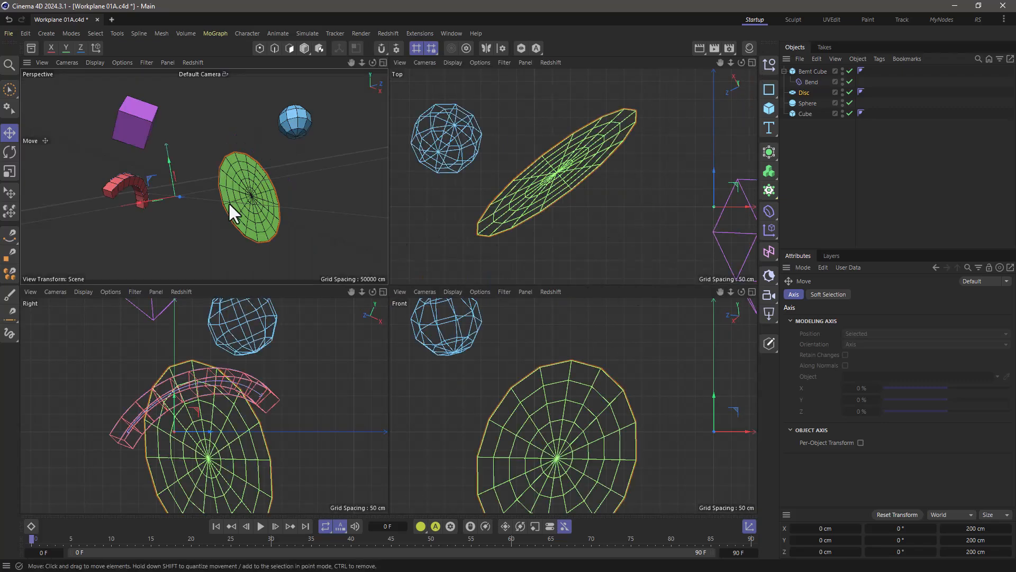
Rotate the disc with the Rotate tool until it lies nearly flat
click(10, 152)
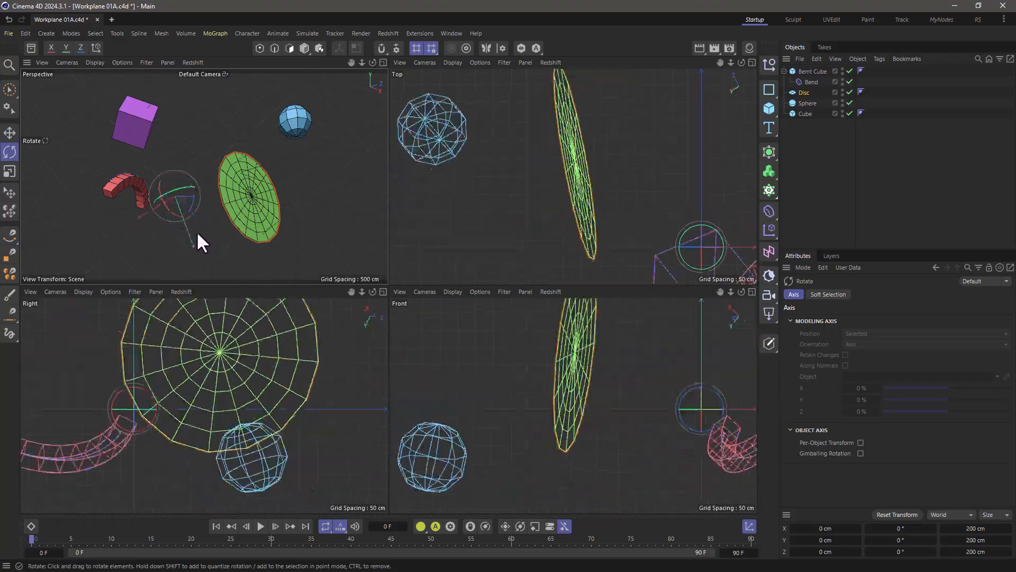
drag(194, 221, 178, 195)
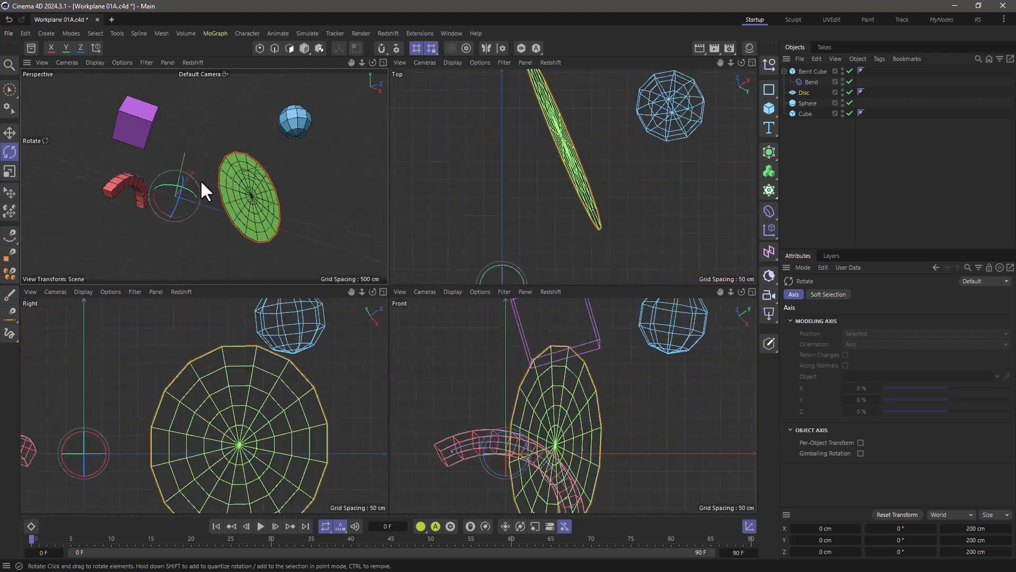
drag(197, 188, 188, 213)
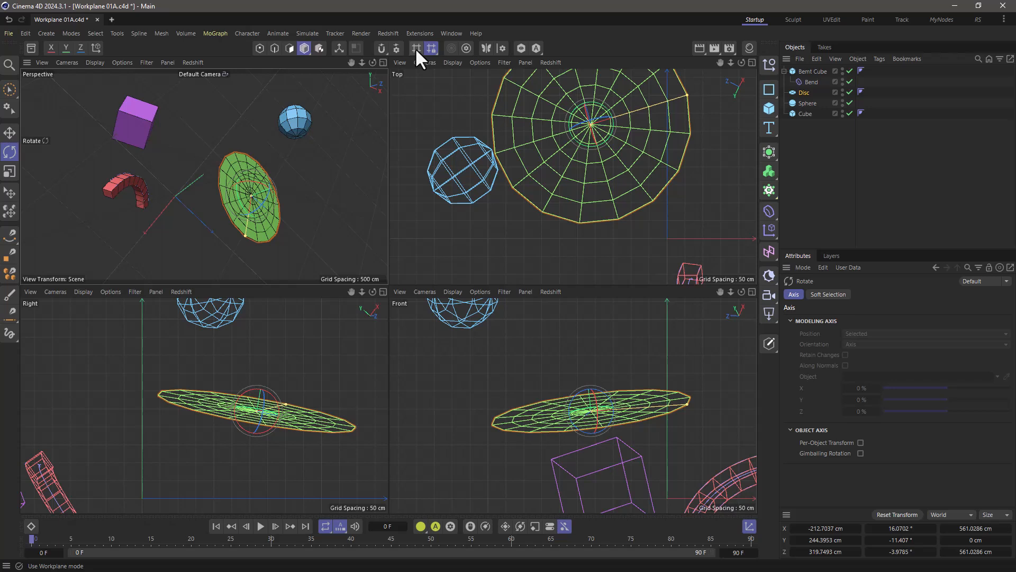
Open the Workplane mode icon's menu to show the workplane choices
click(430, 49)
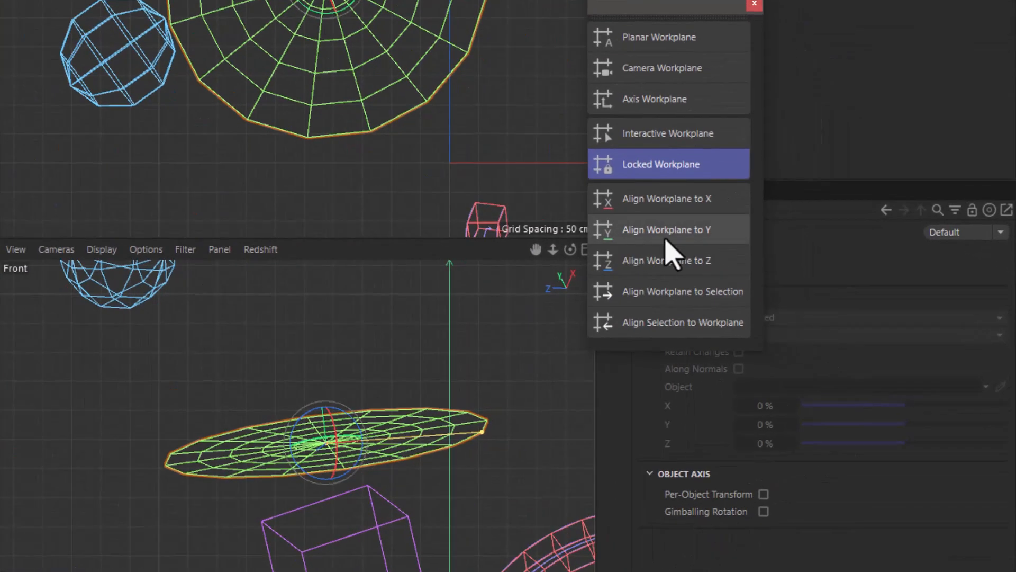
mouse_move(712, 252)
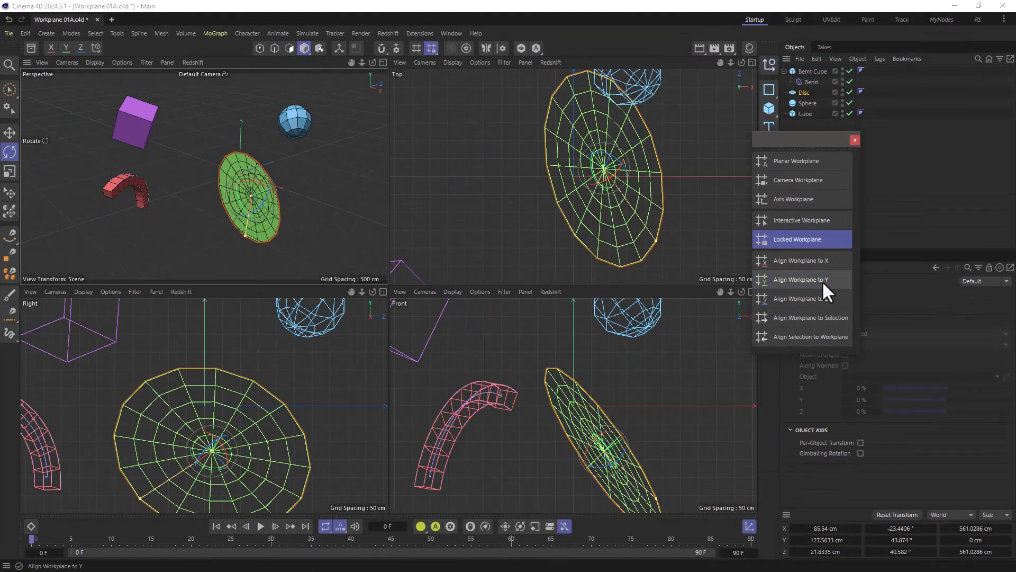
mouse_move(797, 239)
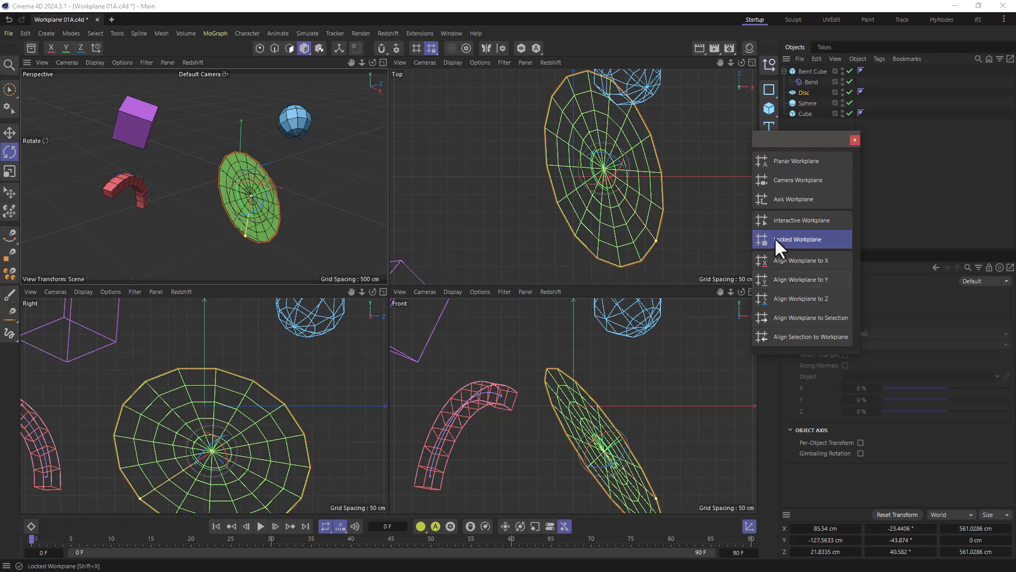
mouse_move(829, 248)
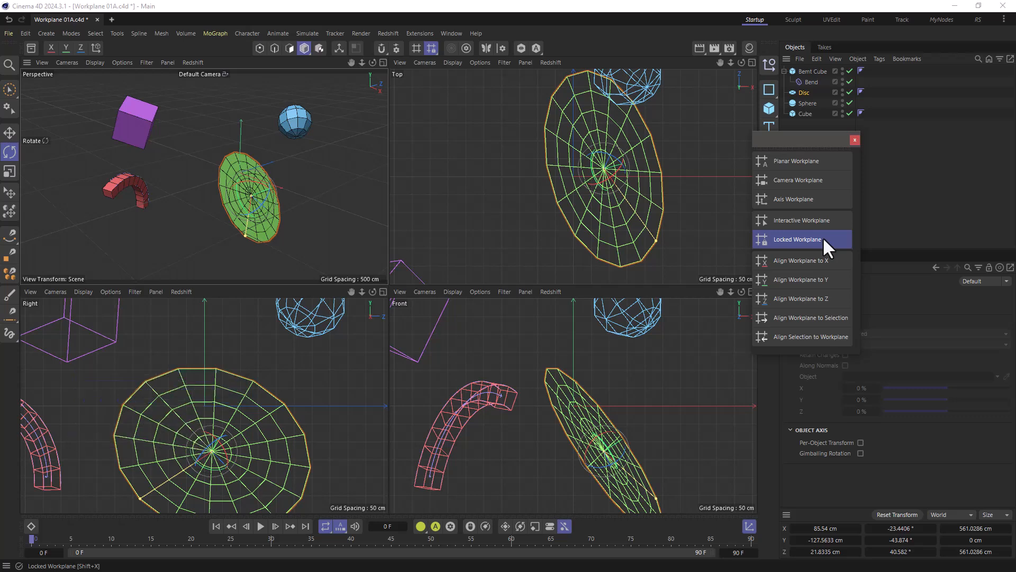
mouse_move(795, 161)
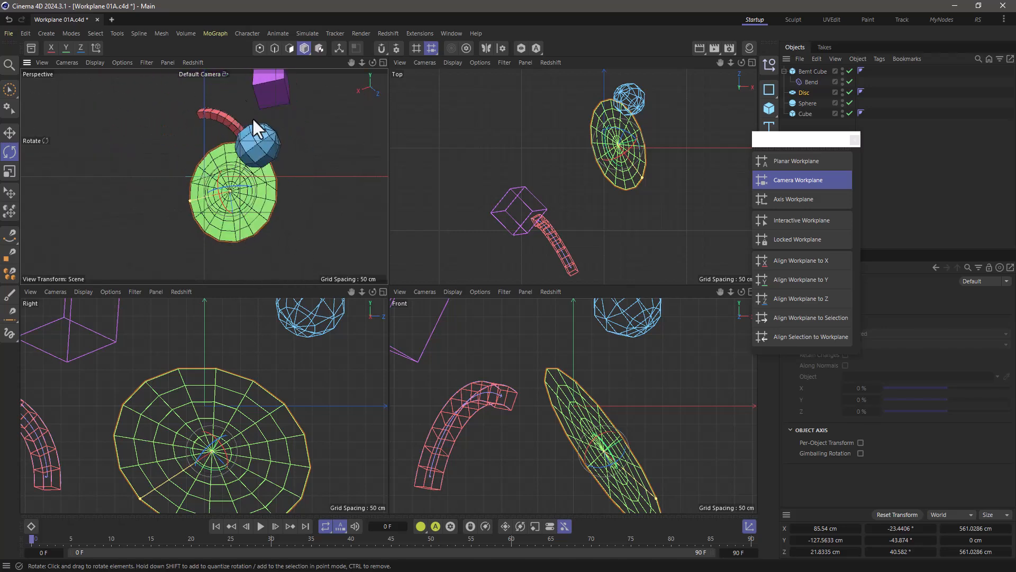
Choose Locked Workplane in the floating palette to fix the current orientation
click(797, 240)
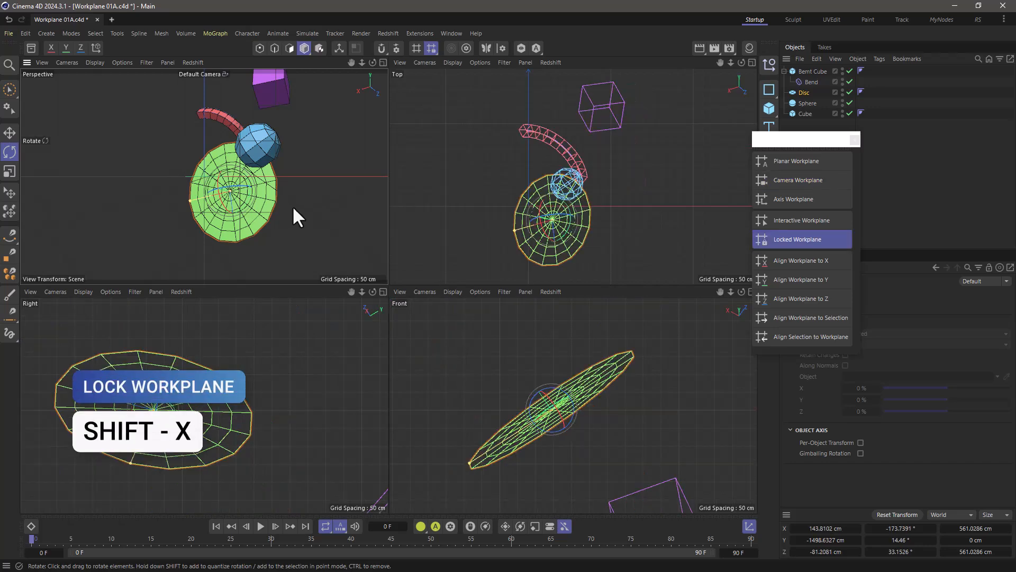
mouse_move(313, 381)
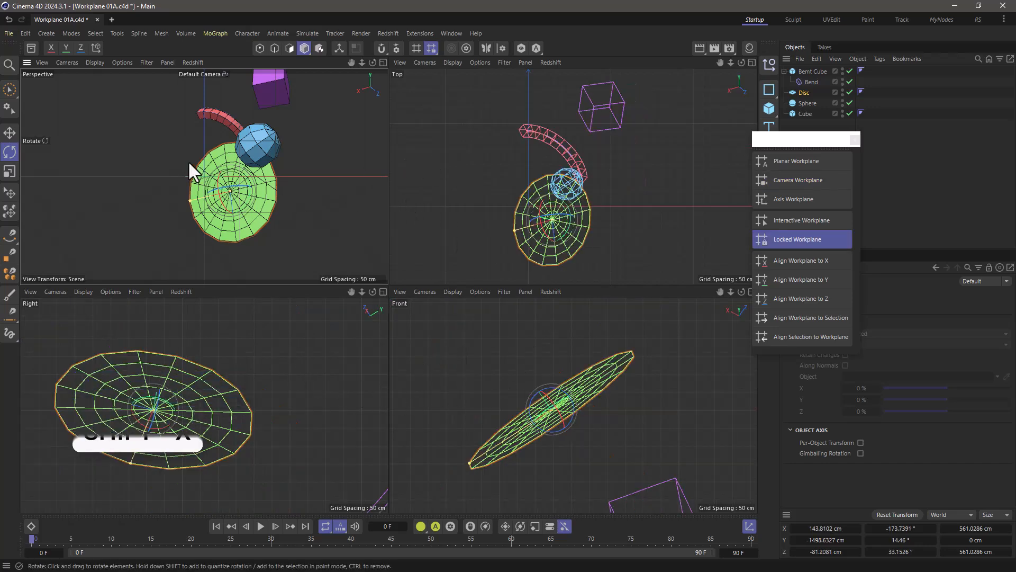
mouse_move(794, 199)
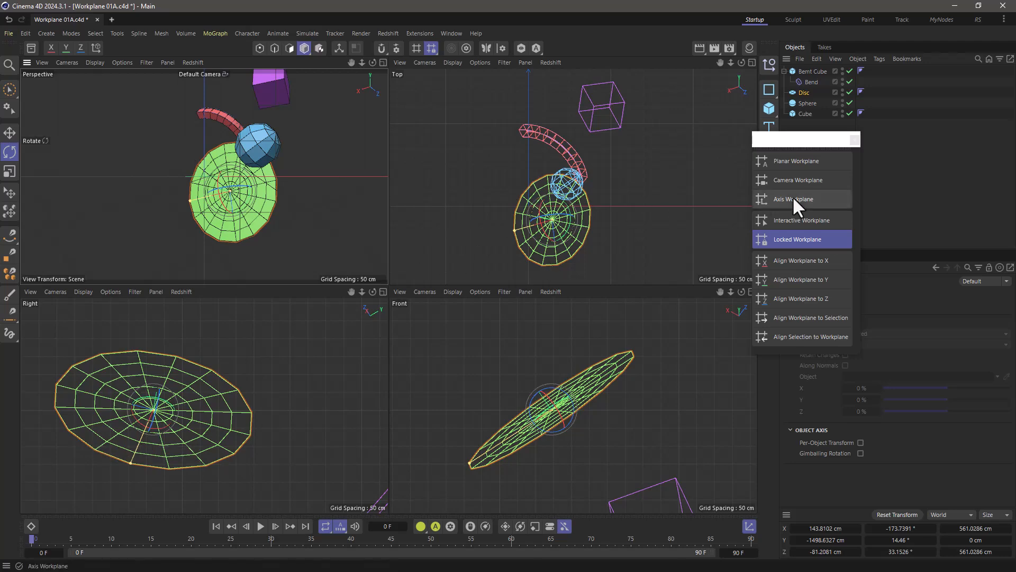
Switch to Axis Workplane, select the disc, and lock the workplane to it
click(795, 199)
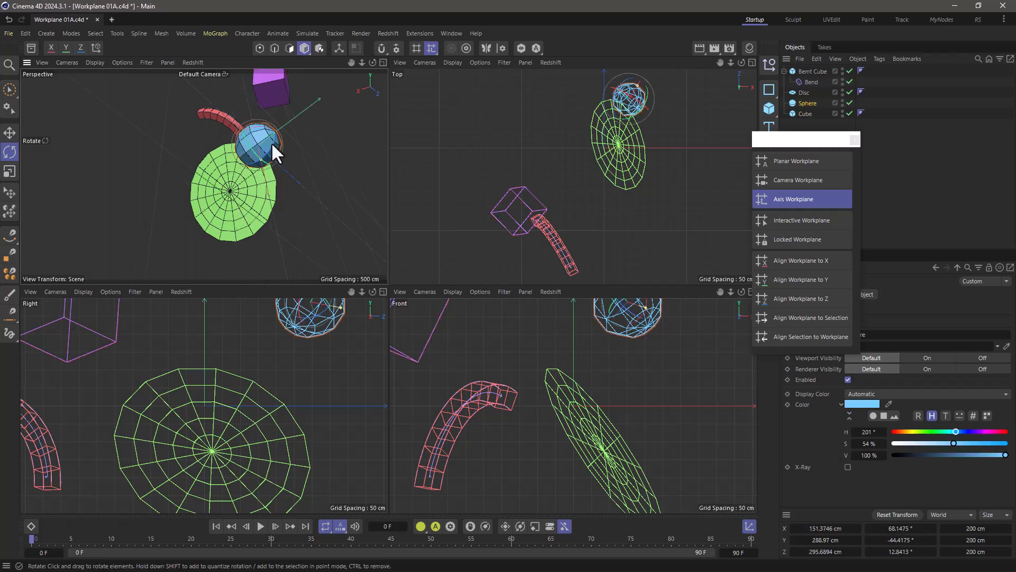
drag(272, 156, 253, 201)
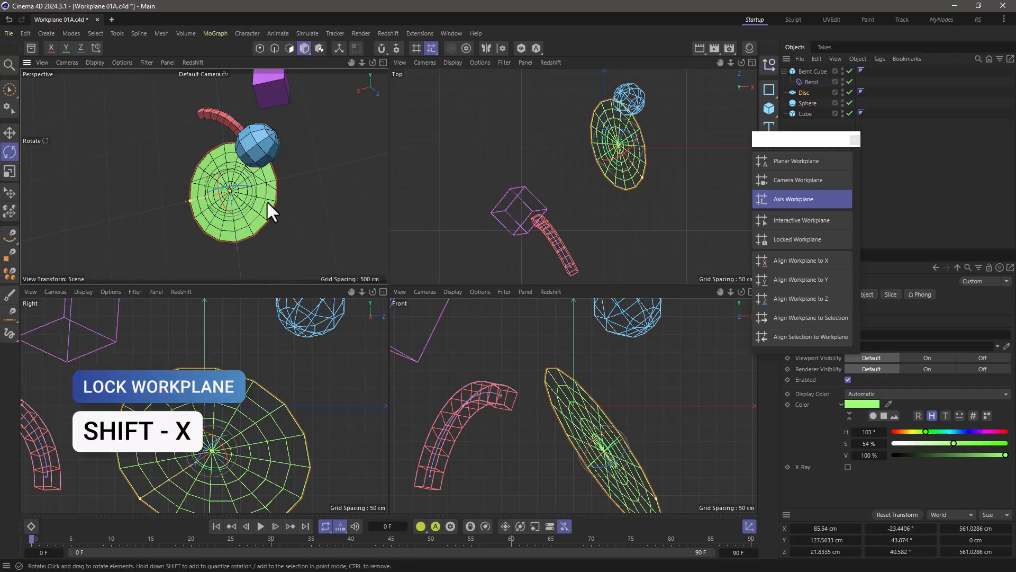
click(797, 239)
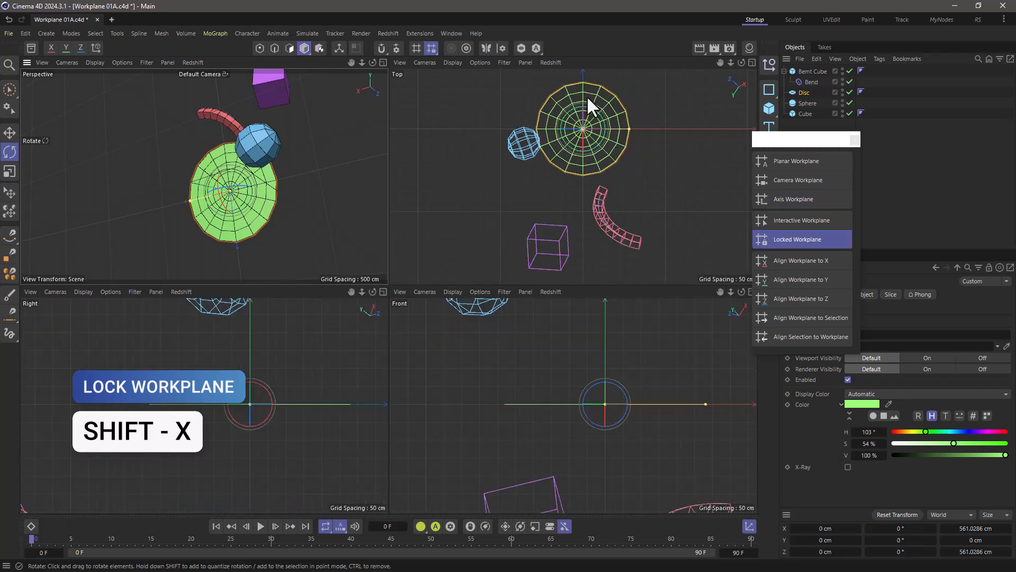
mouse_move(622, 148)
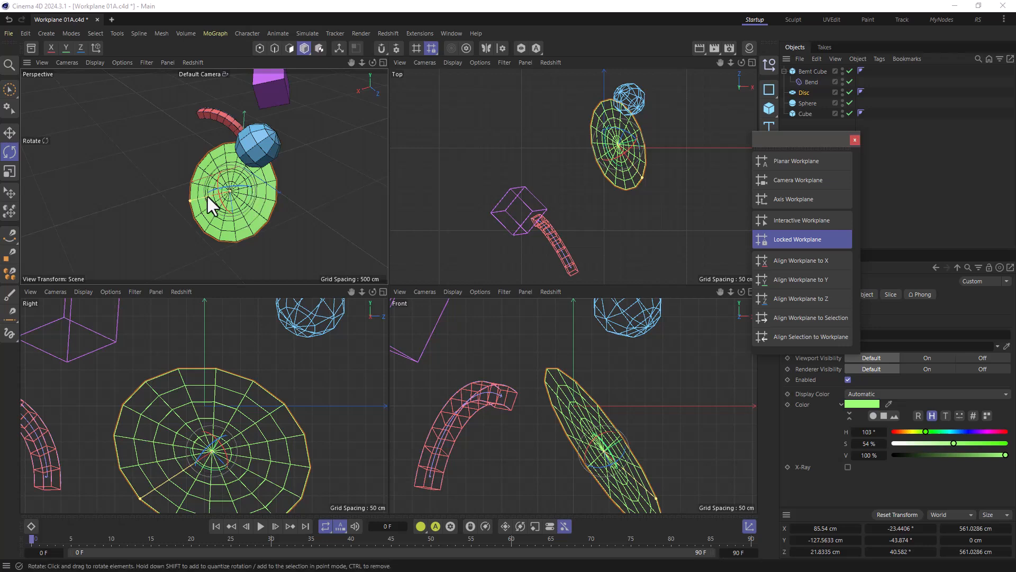
mouse_move(249, 222)
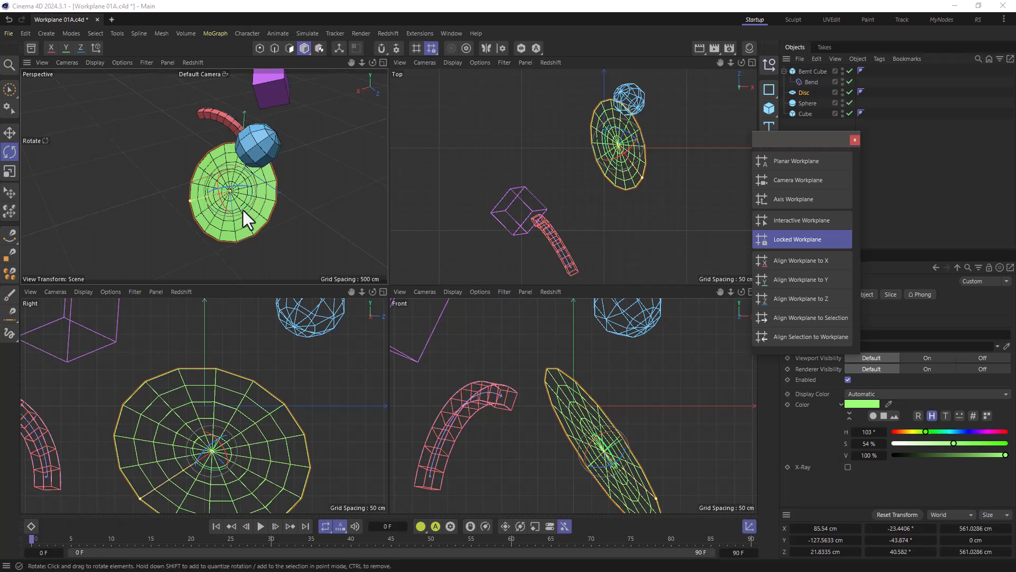
mouse_move(513, 150)
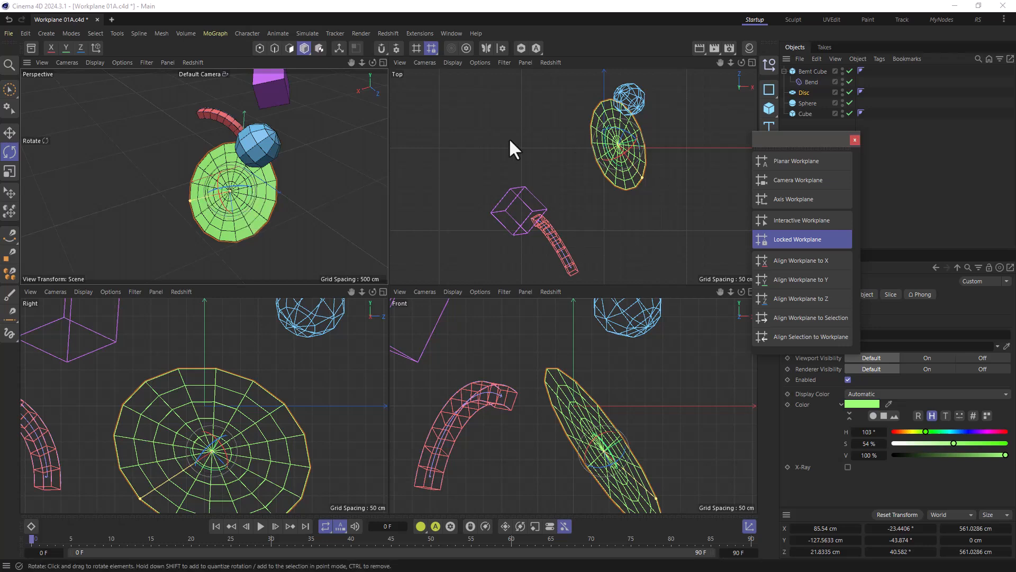
mouse_move(805, 220)
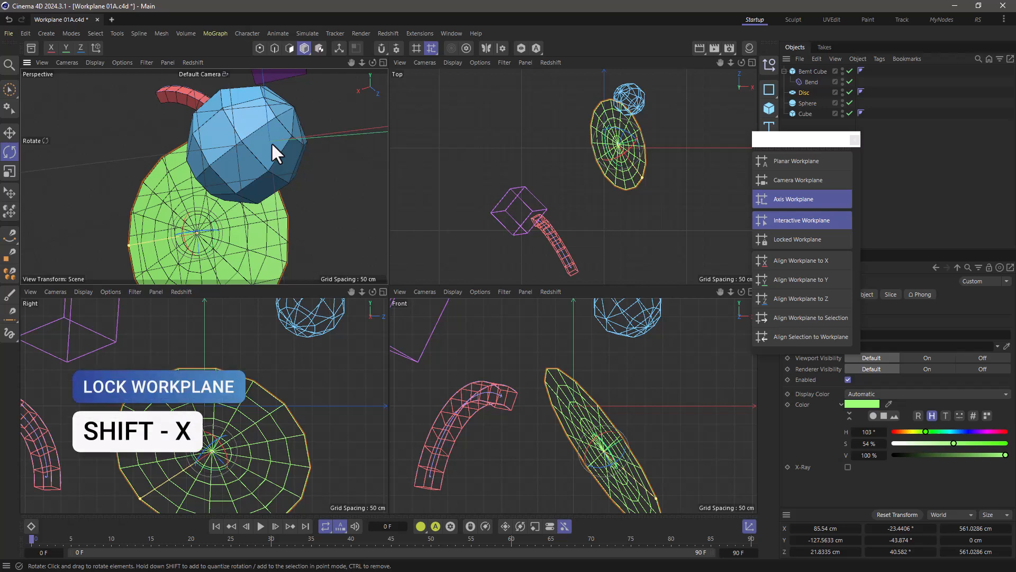
Lock the workplane to the sphere's axis from the palette
click(796, 239)
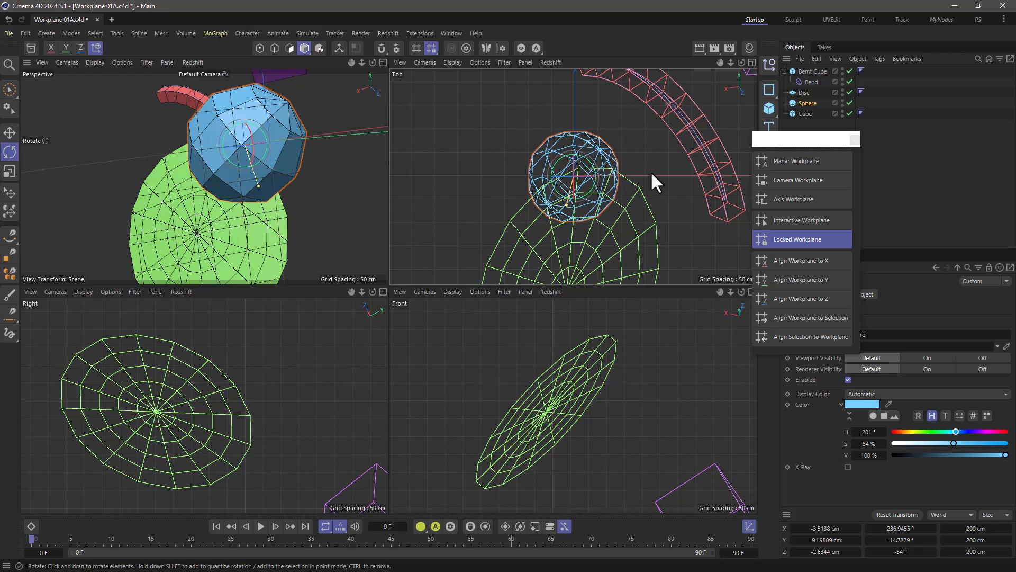
mouse_move(666, 186)
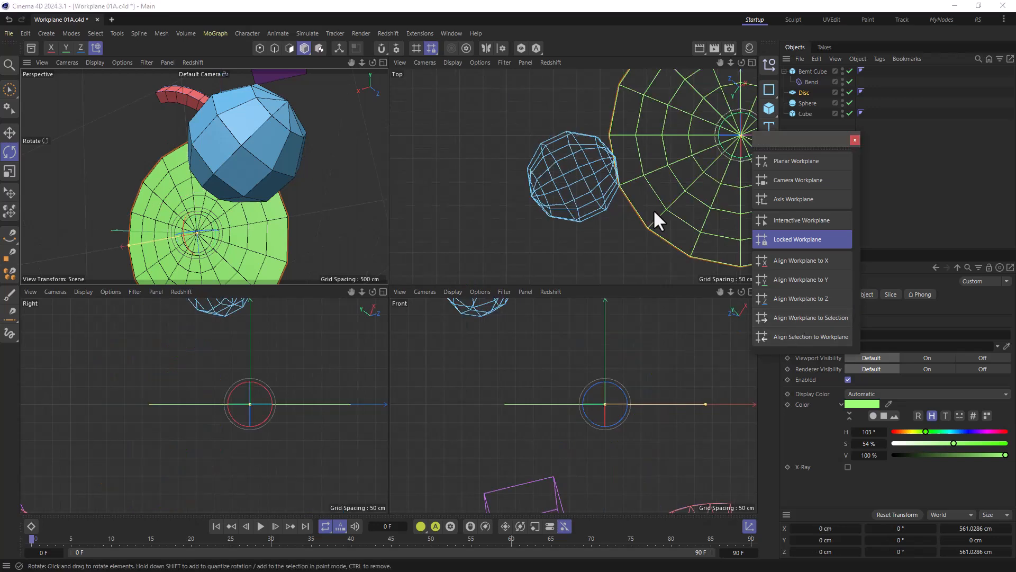
mouse_move(249, 136)
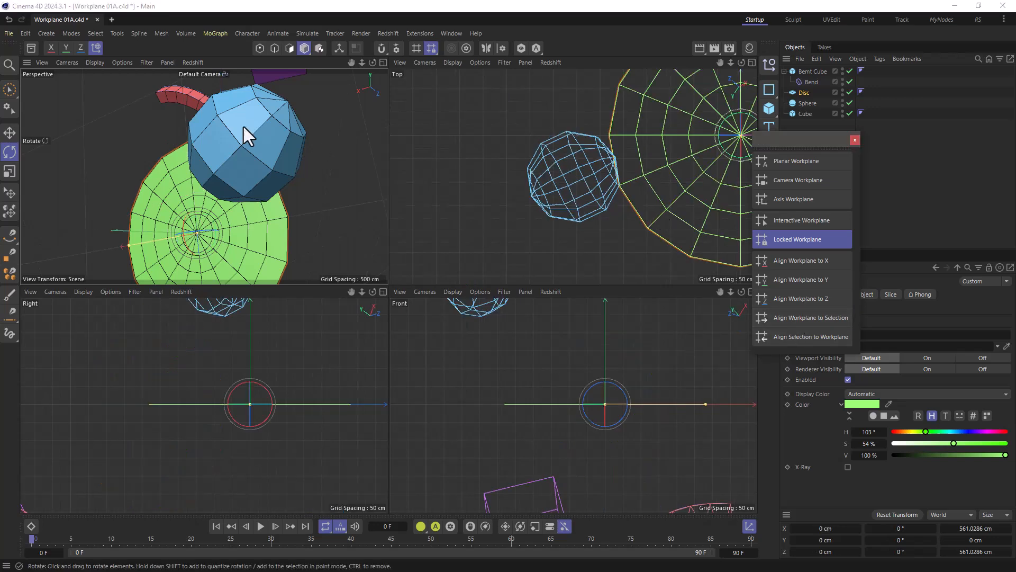
Align the sphere to the workplane, zeroing its Y position and rotation
click(812, 337)
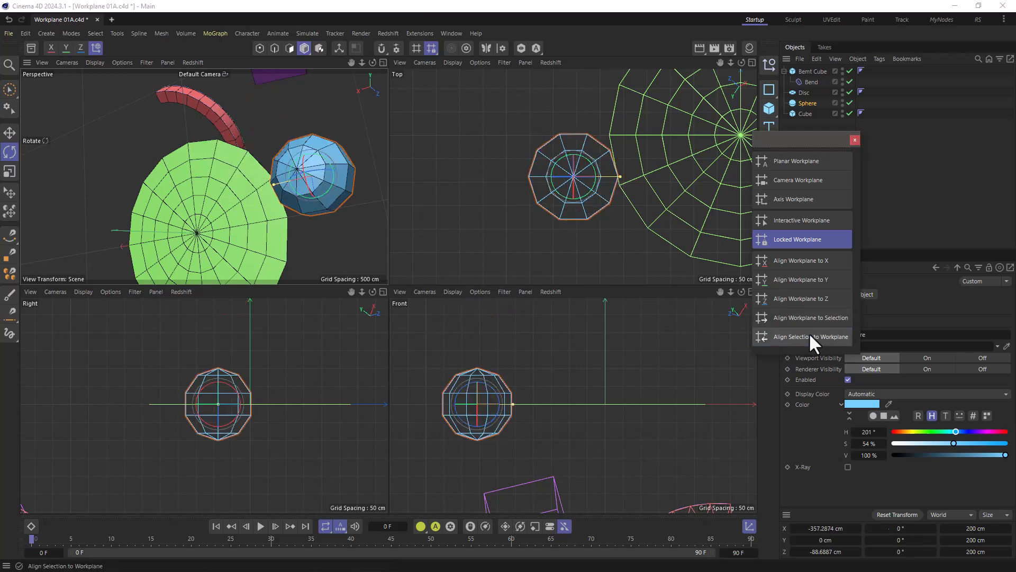
mouse_move(507, 267)
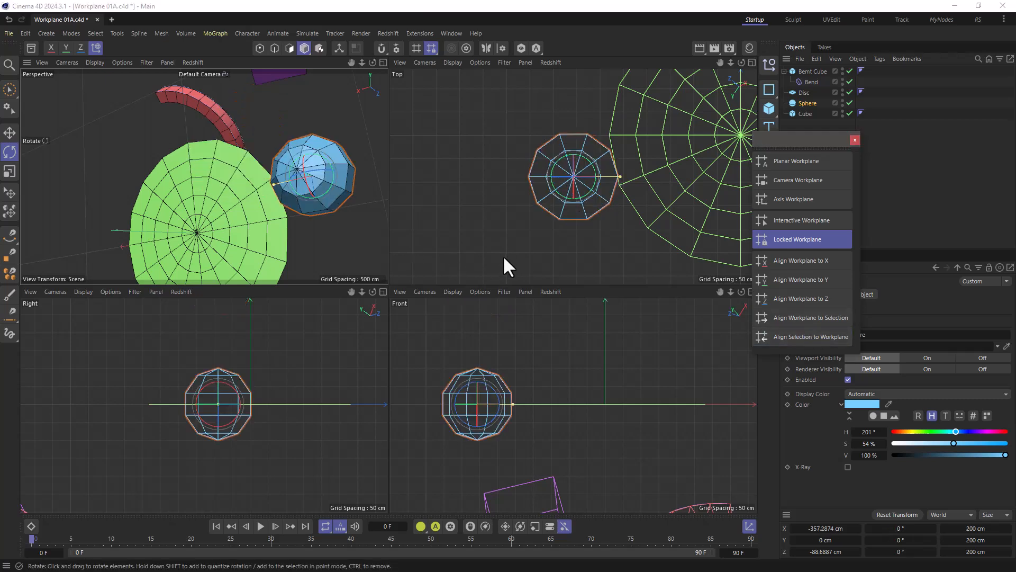